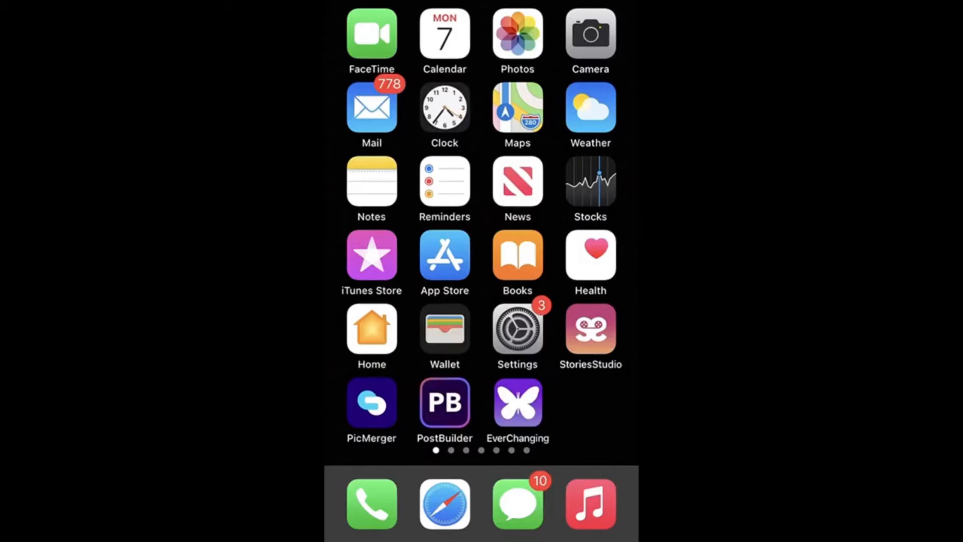
Step: Search the App Store for 'hiddenvault' to list matching apps like Secret Photo Safe
left_click(444, 256)
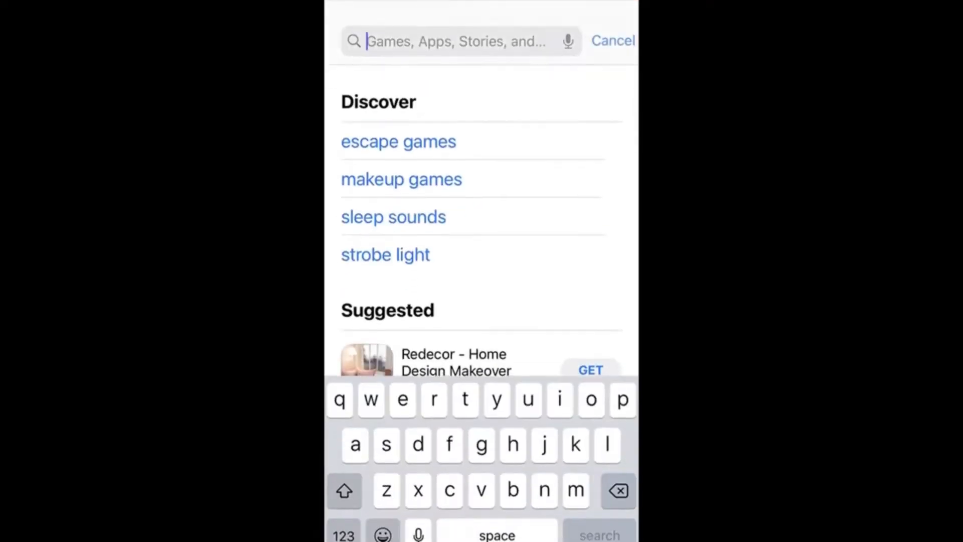
type("hidd")
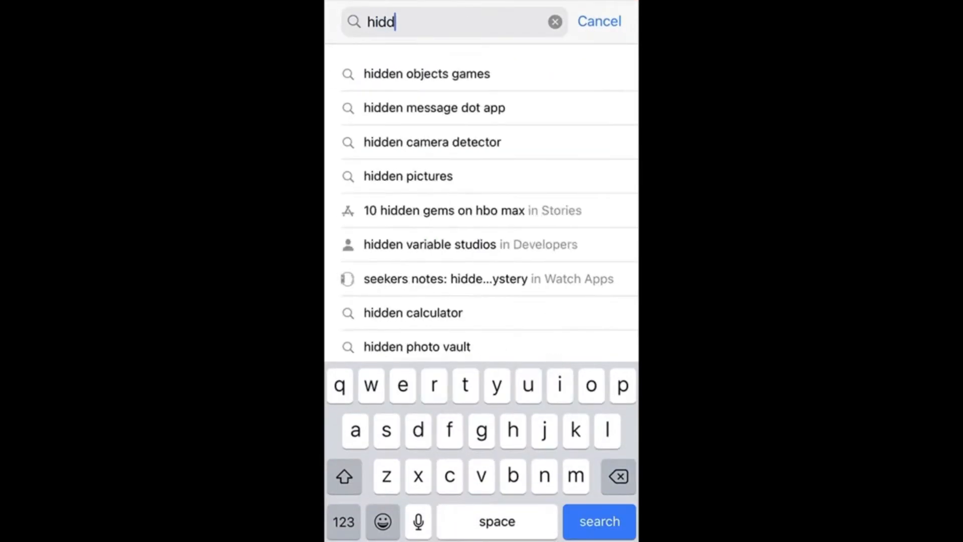
type("envault")
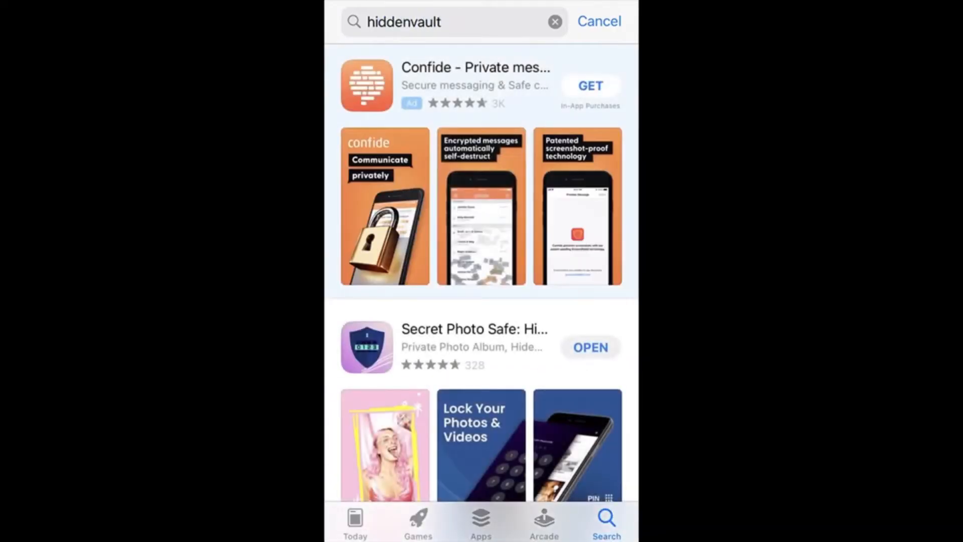
Step: Launch Secret Photo Safe: HiddenVault from its App Store page to the create-passcode screen
left_click(473, 329)
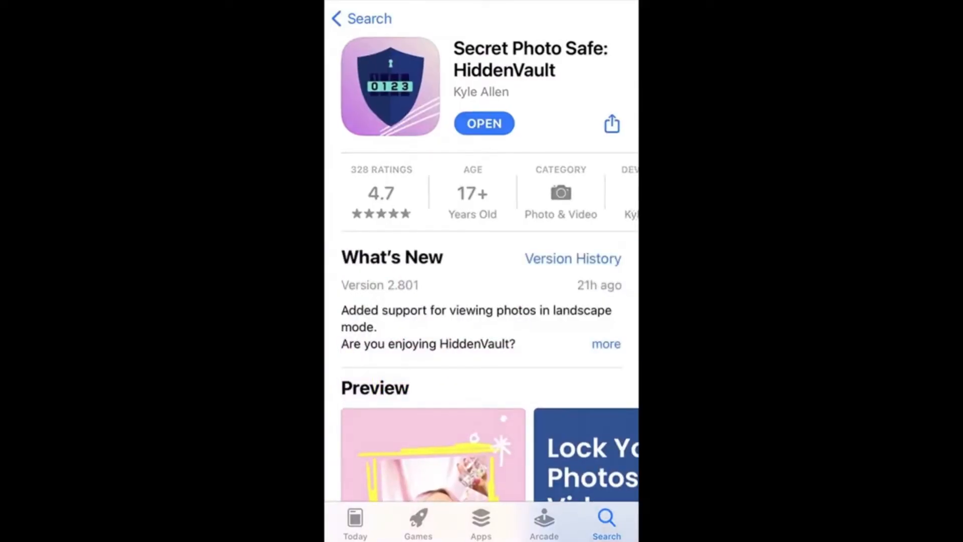
left_click(484, 124)
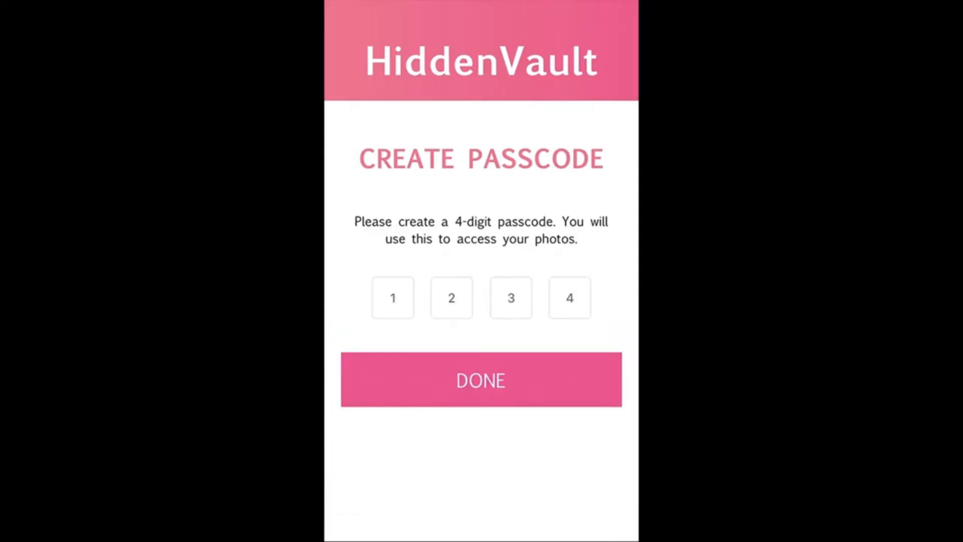
Step: Confirm the 4-digit passcode and create a photo album named 'my photos'
left_click(481, 379)
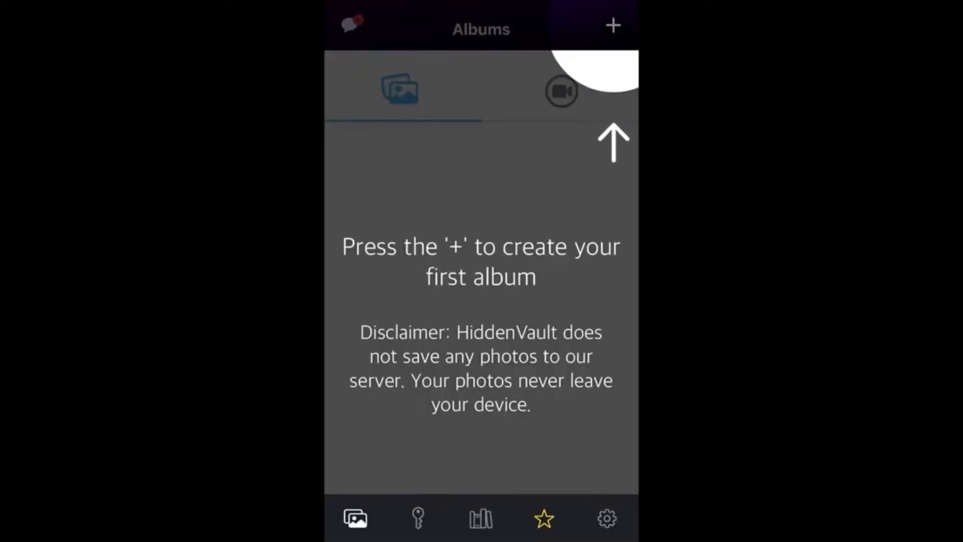
type("my photo")
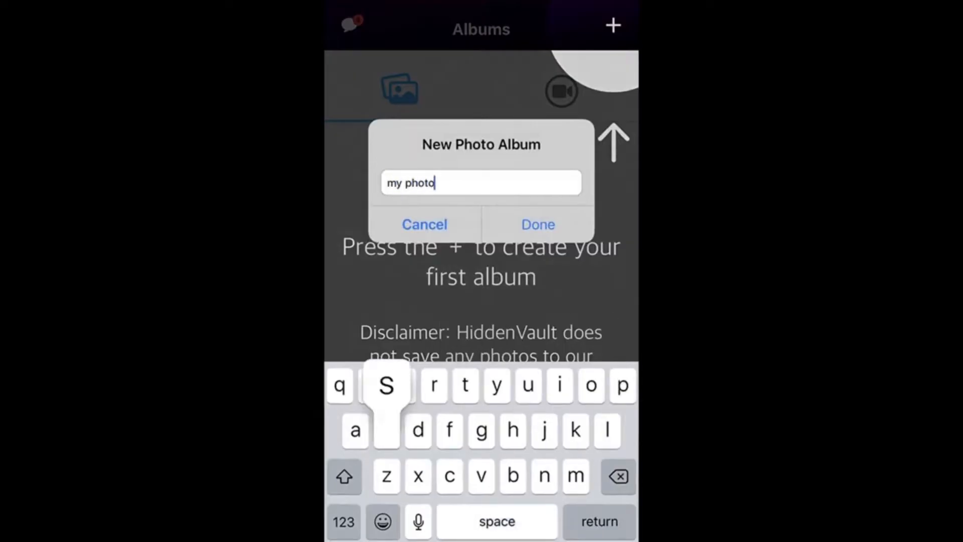
left_click(536, 224)
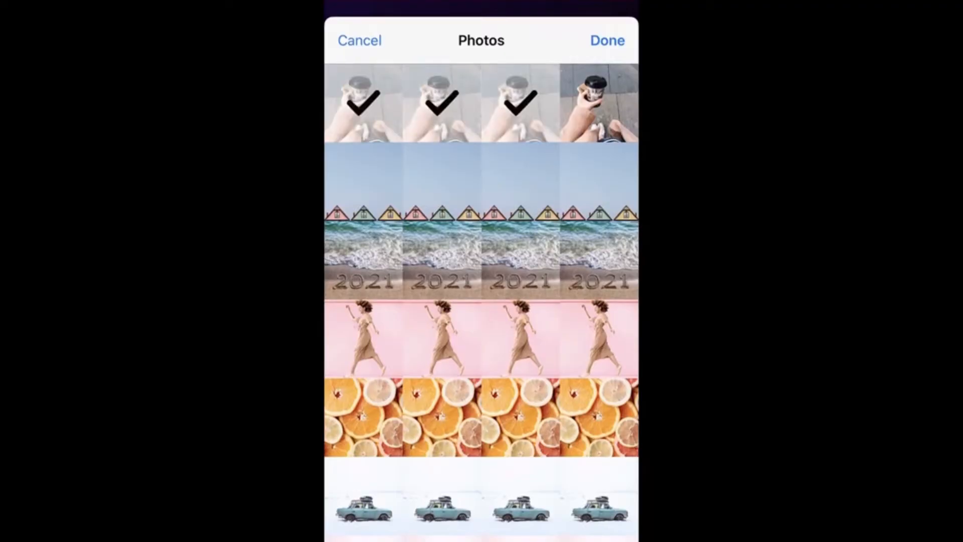
Step: Import the four chosen photos into 'my photos' and return to the albums list showing 4
left_click(598, 103)
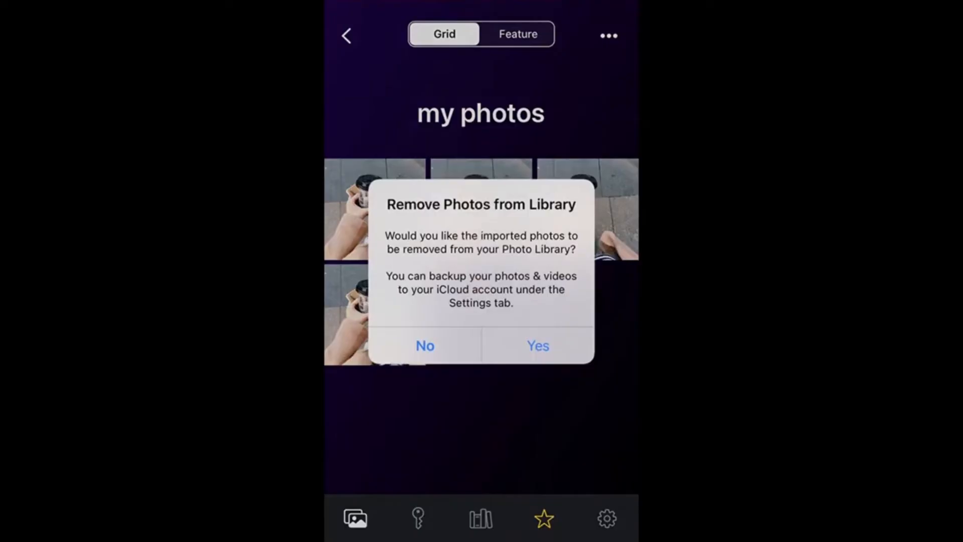
left_click(424, 345)
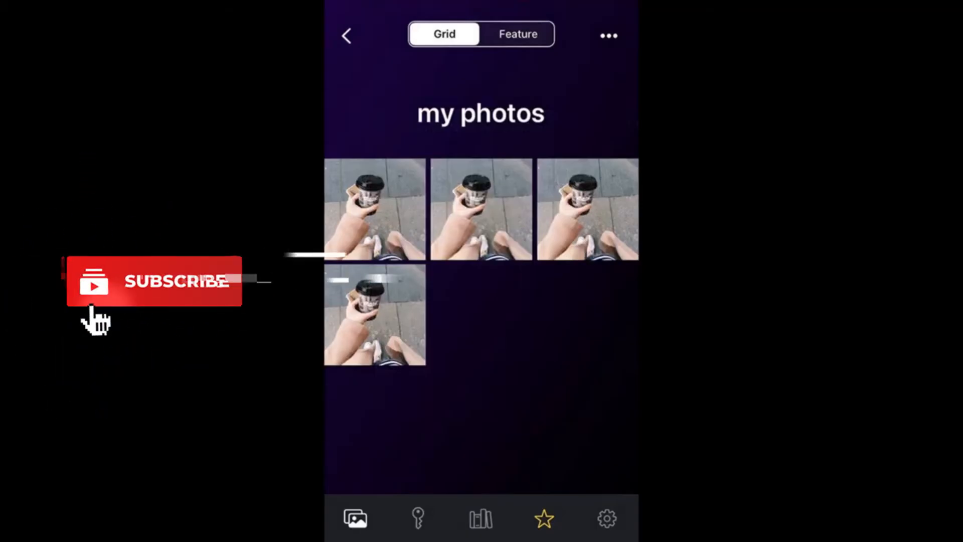
left_click(346, 36)
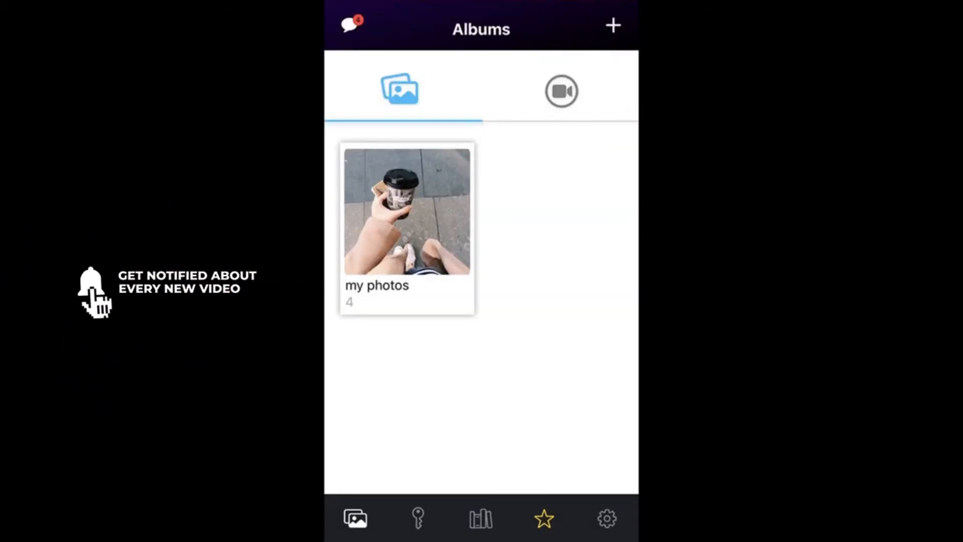
Step: Create a video album named 'my videos', then start choosing four videos to import into it
left_click(560, 91)
type("my video")
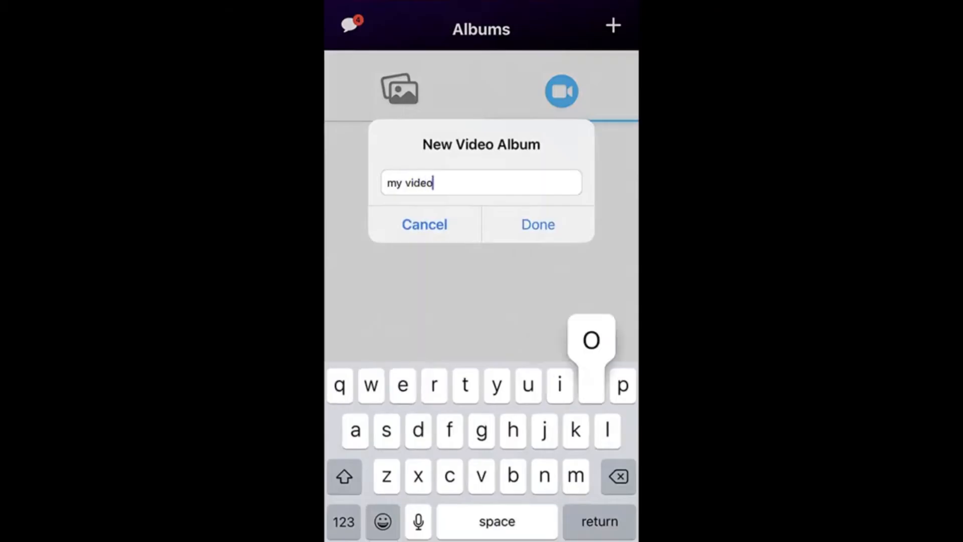
left_click(536, 223)
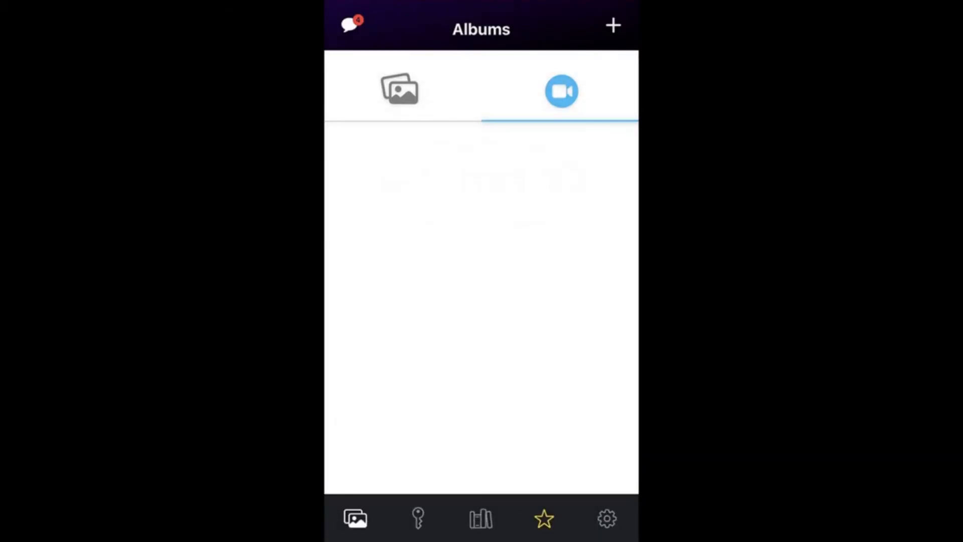
left_click(560, 92)
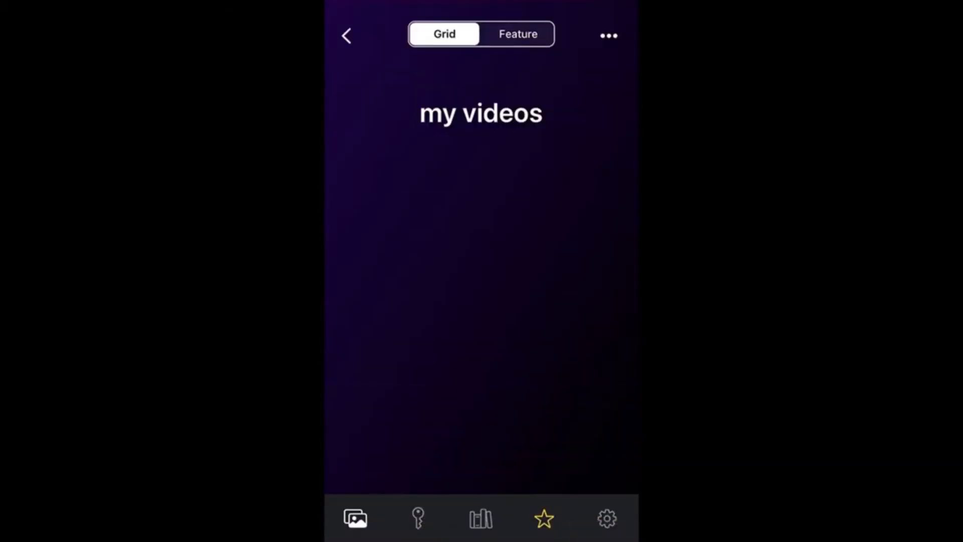
left_click(355, 518)
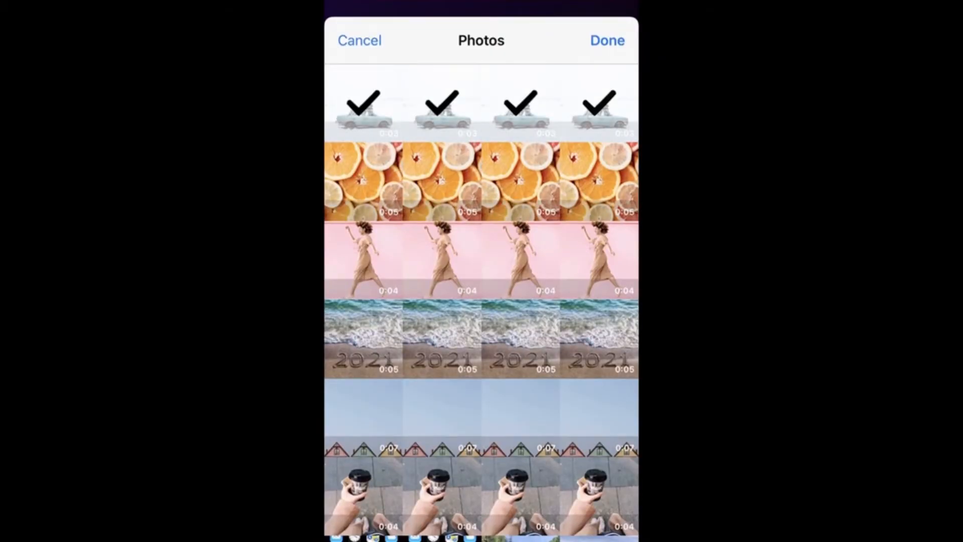
Step: Import the four videos into 'my videos', removing originals from the library, and return to Albums
left_click(606, 40)
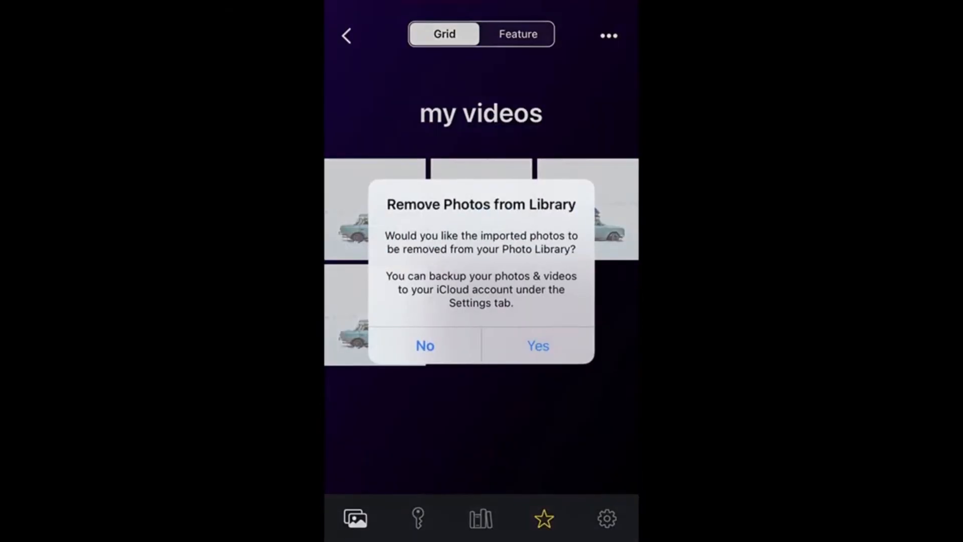
left_click(538, 346)
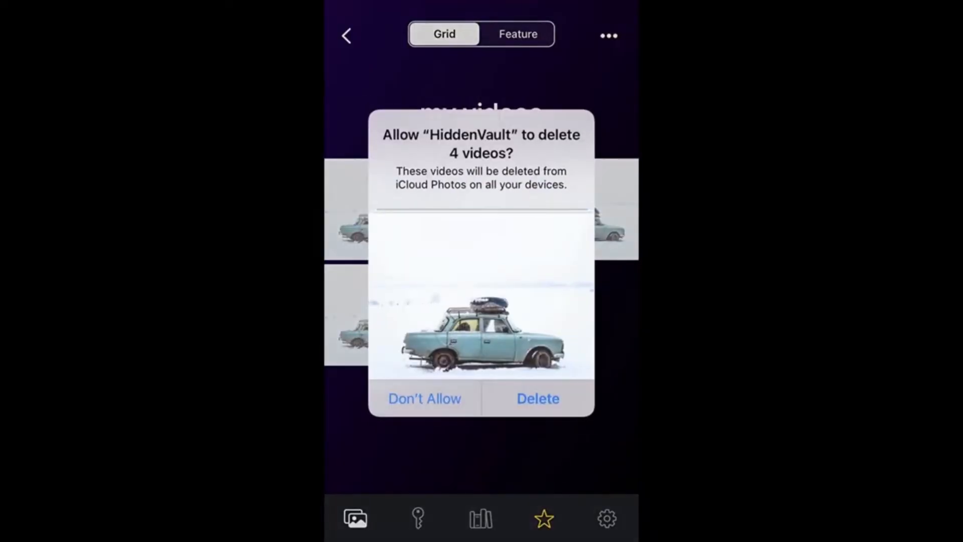
left_click(425, 398)
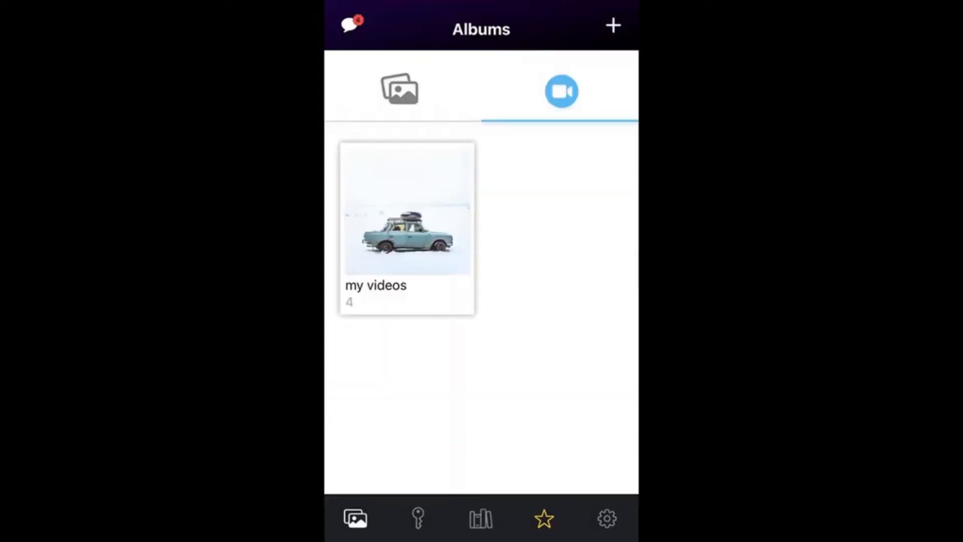
left_click(399, 90)
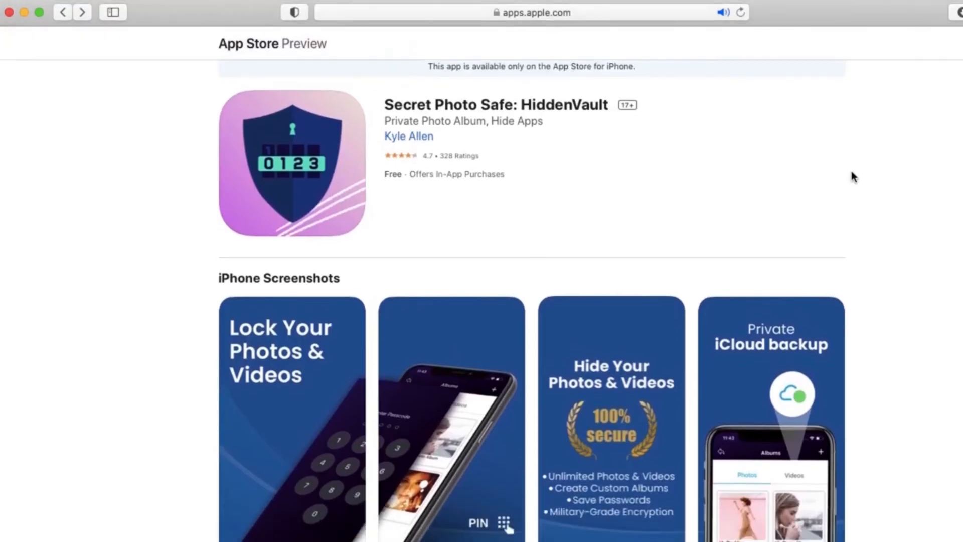
scroll("down", 3)
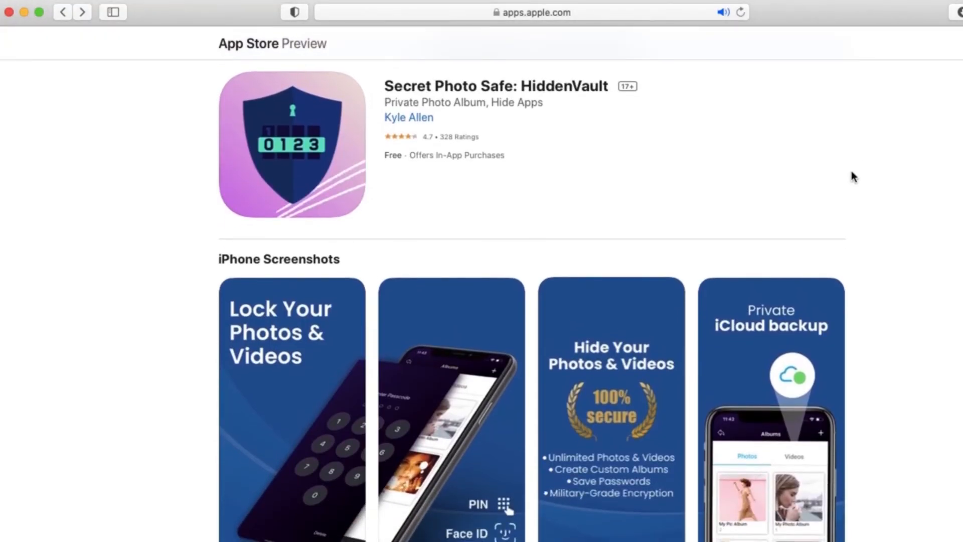
scroll("down", 3)
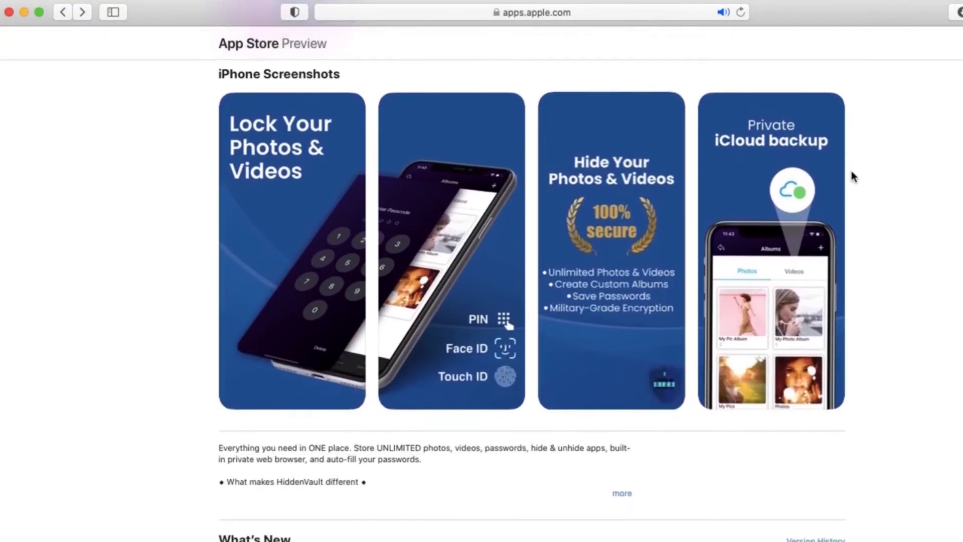